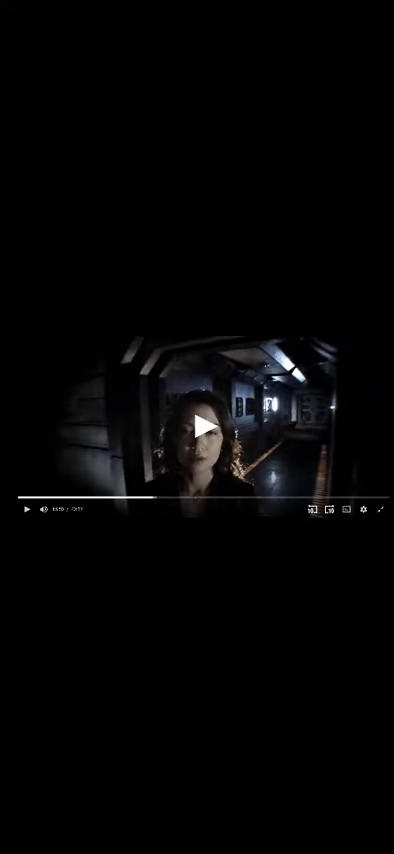
pyautogui.click(208, 428)
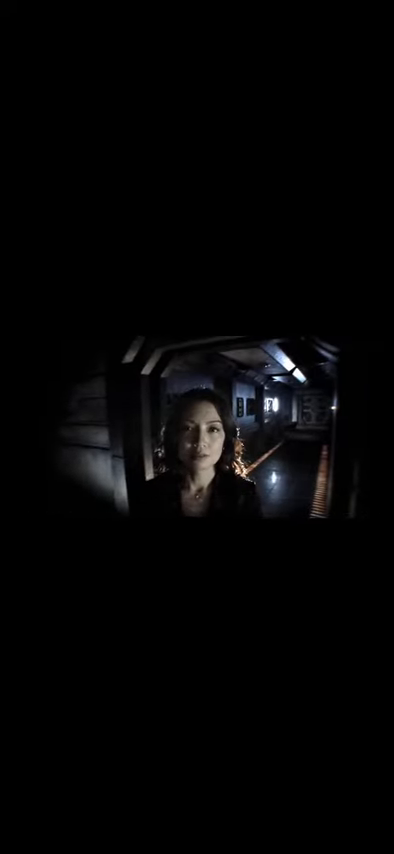